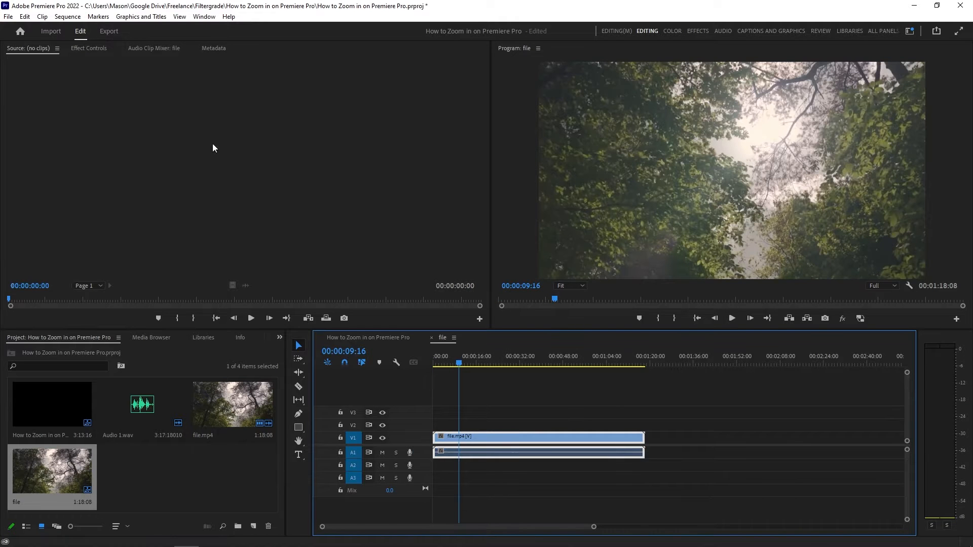
{"action": "mouse_move", "coordinate": [491, 108]}
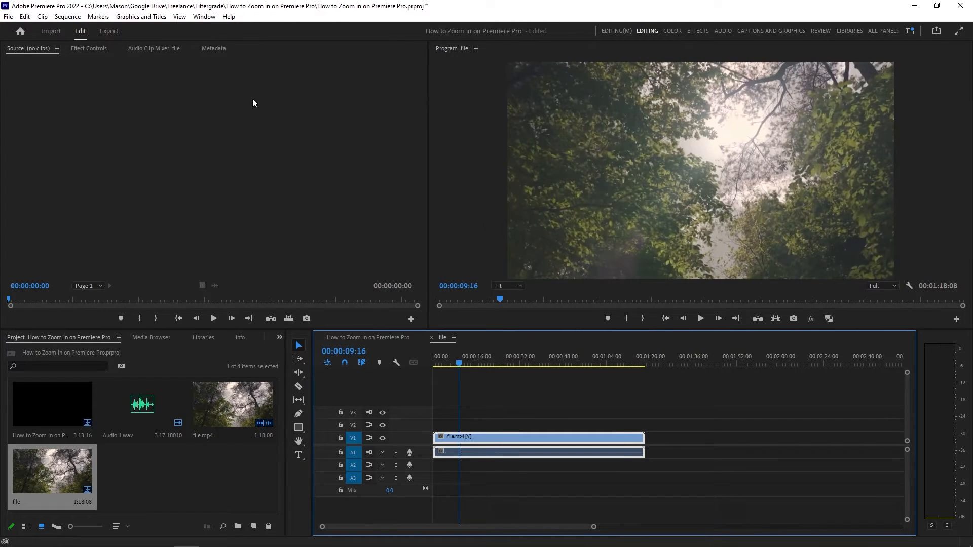
Step: Select the forest clip on V1 and show its Effect Controls, with Scale at 38
{"action": "left_click", "coordinate": [455, 364]}
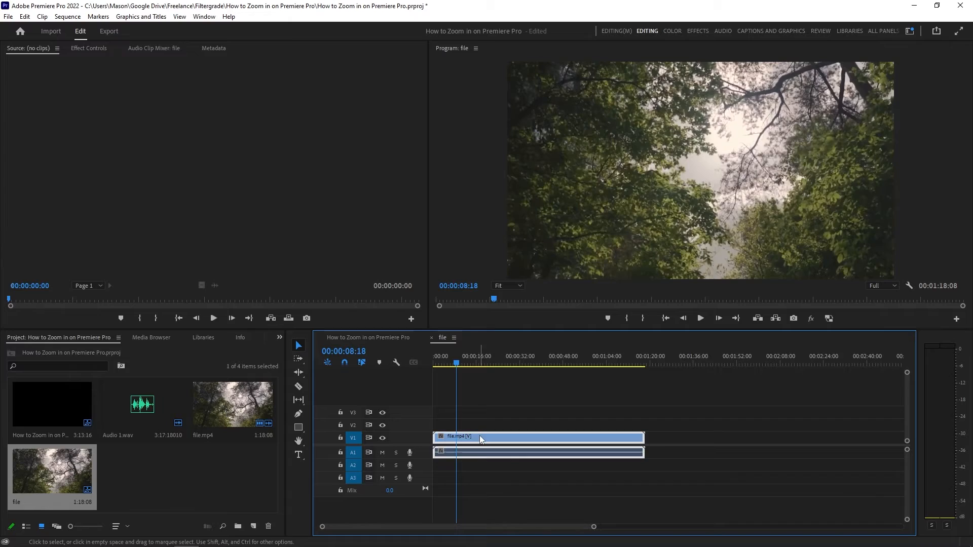
{"action": "left_click", "coordinate": [89, 48]}
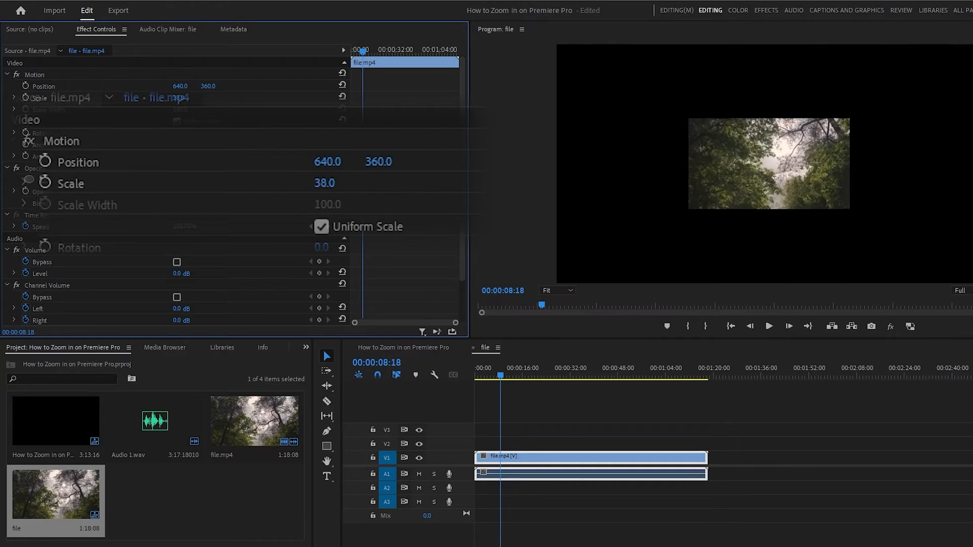
Step: Enter new Scale values (5, 200.0, 68) for the forest clip in Effect Controls
{"action": "type", "text": "59"}
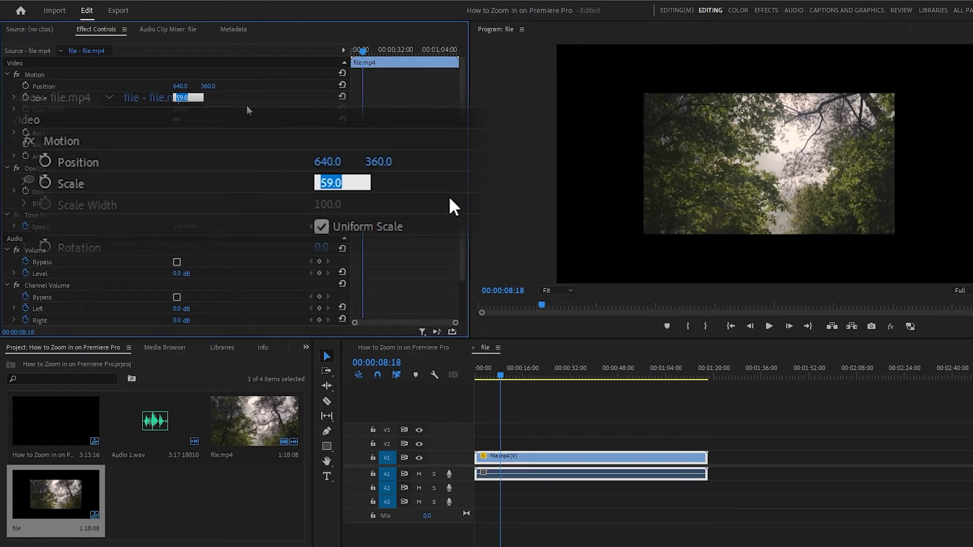
{"action": "type", "text": "200.0"}
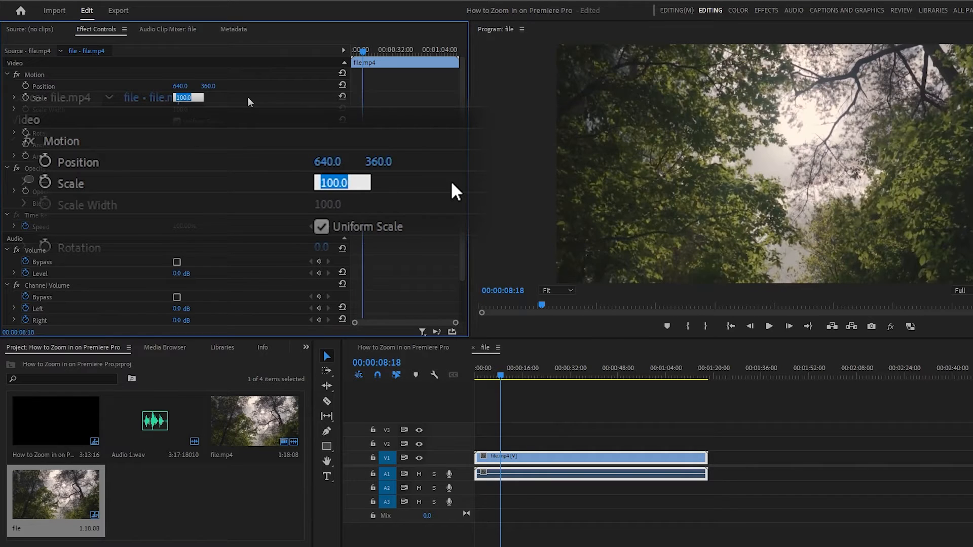
{"action": "type", "text": "68"}
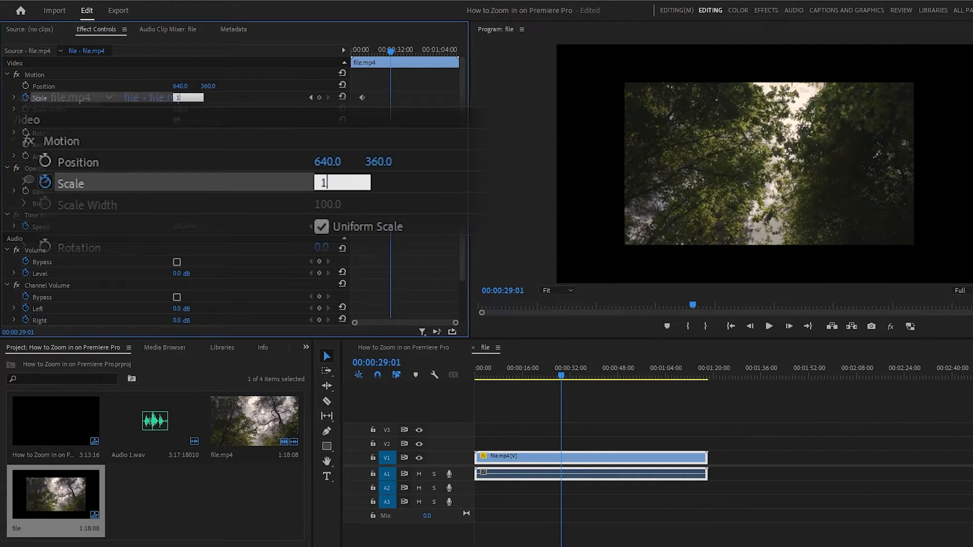
Step: Set the later Scale keyframe to 130 so the clip zooms in
{"action": "type", "text": "130"}
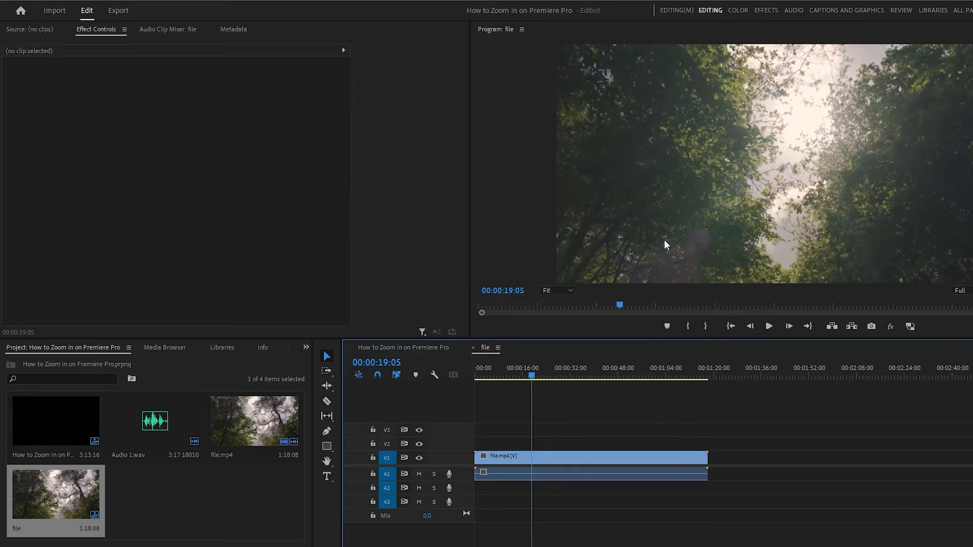
{"action": "mouse_move", "coordinate": [553, 305]}
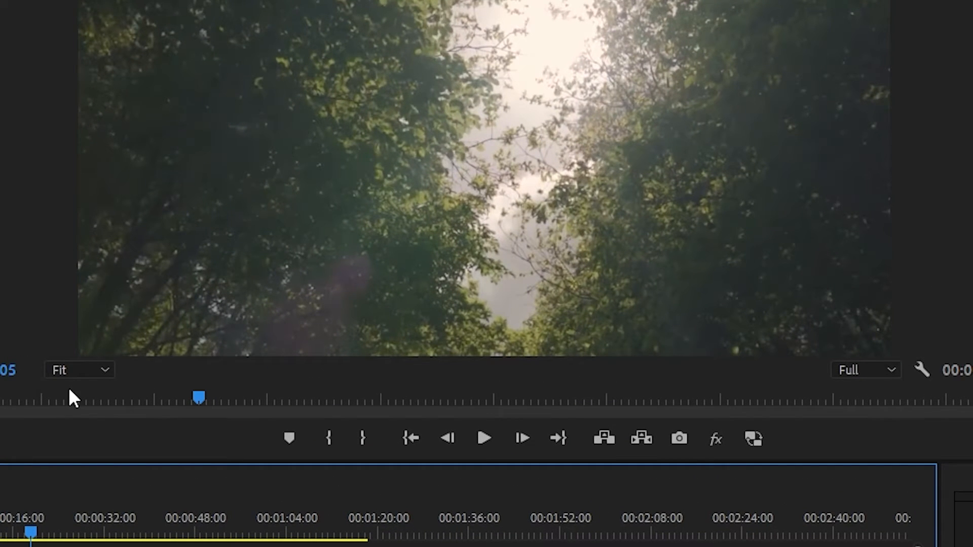
Step: Set the Program Monitor magnification from Fit to 100%
{"action": "left_click", "coordinate": [79, 370]}
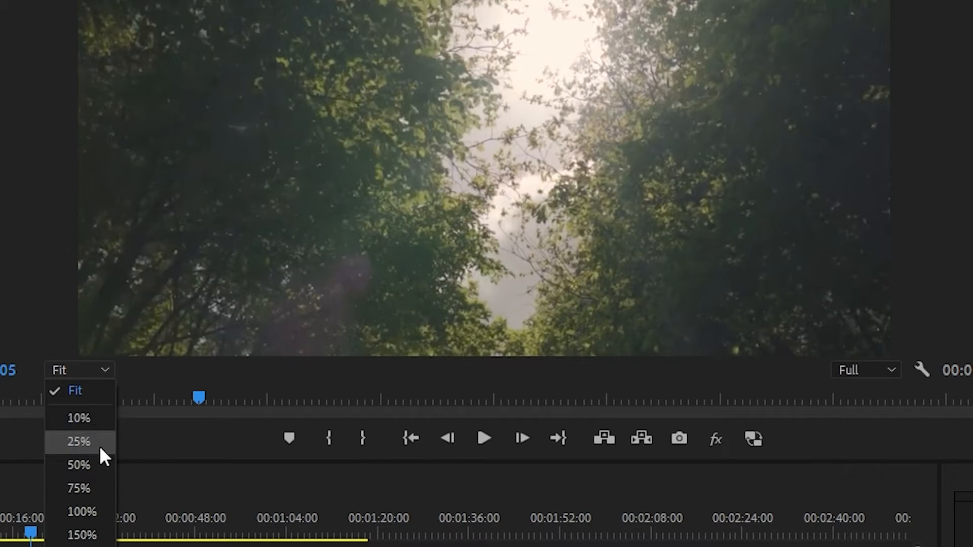
{"action": "mouse_move", "coordinate": [94, 528]}
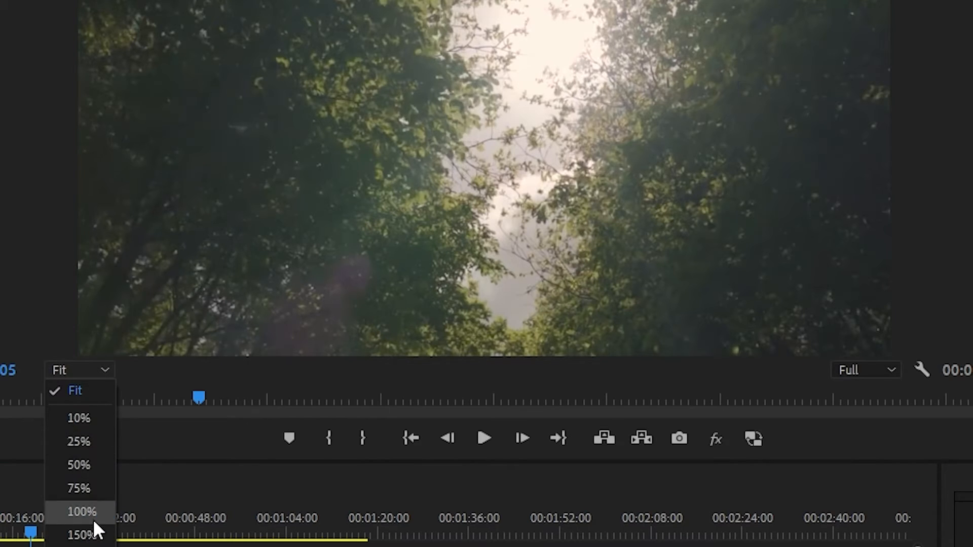
{"action": "left_click", "coordinate": [80, 535]}
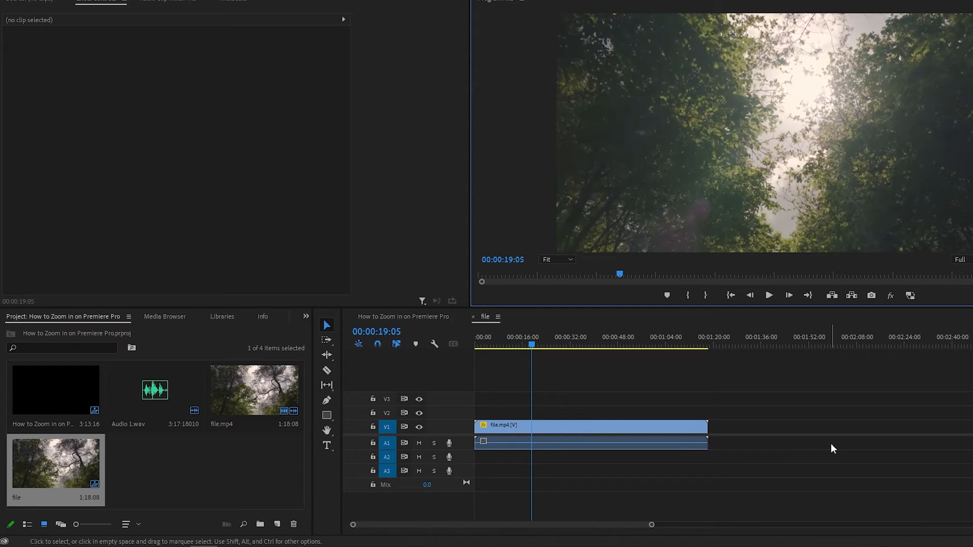
{"action": "mouse_move", "coordinate": [739, 458]}
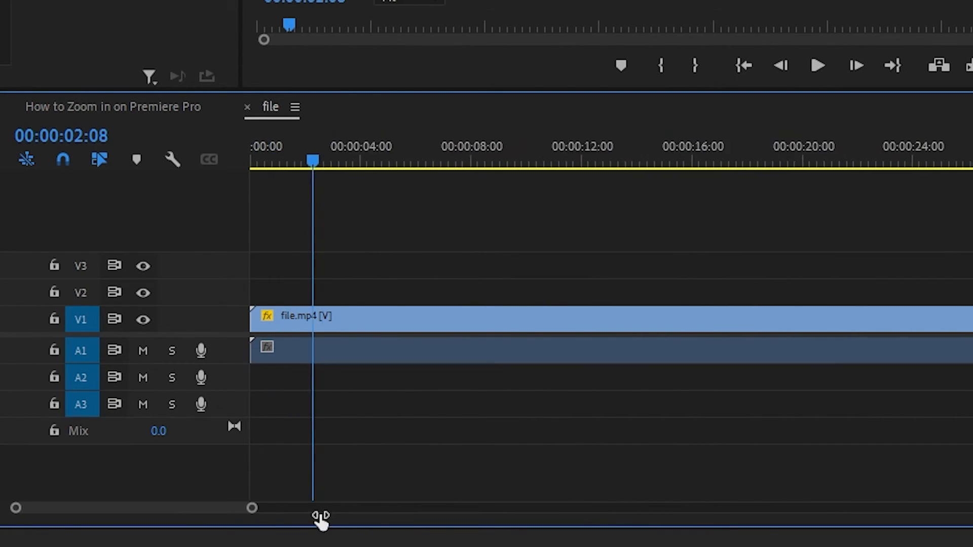
Step: Drag the timeline zoom scrollbar handle inward to magnify the clip's opening seconds
{"action": "left_click_drag", "start_coordinate": [322, 516], "coordinate": [132, 508]}
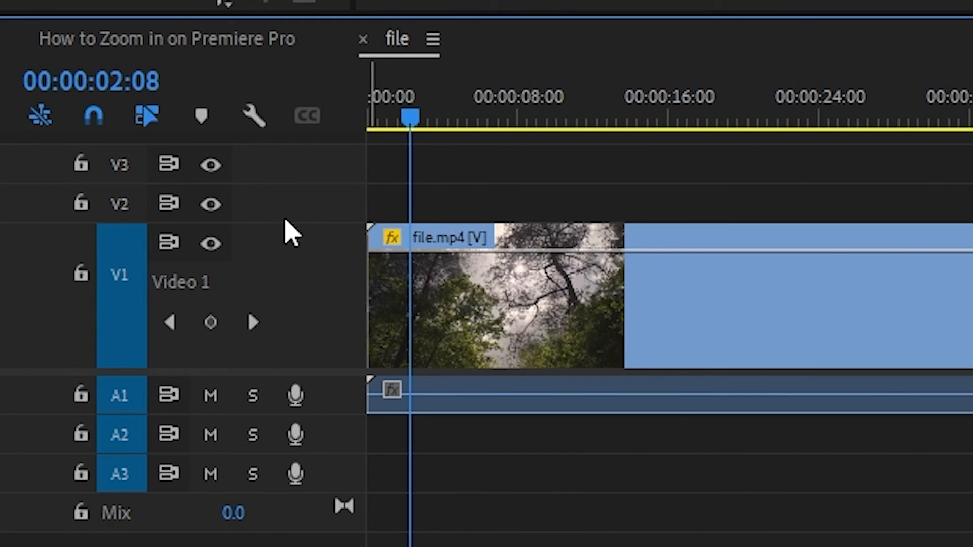
{"action": "mouse_move", "coordinate": [284, 229]}
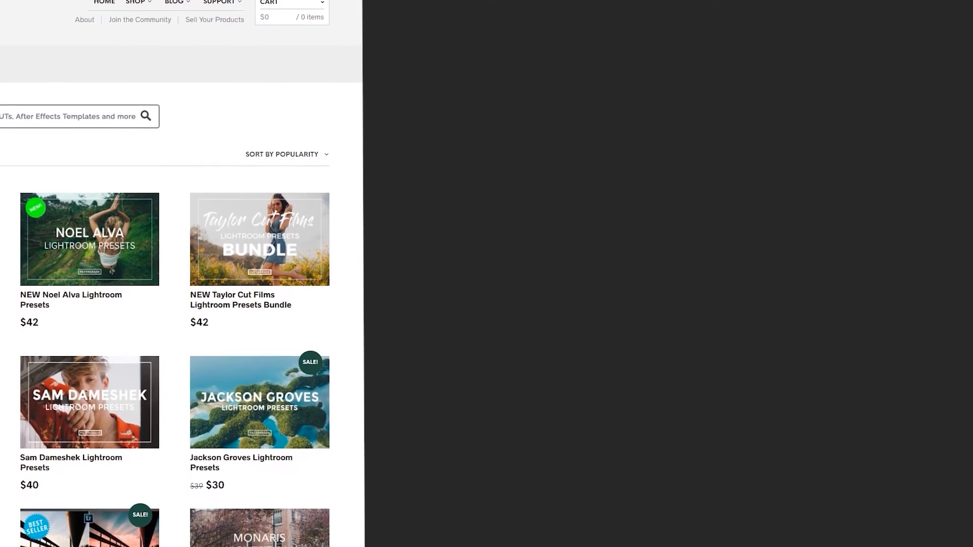
Step: Scroll the FilterGrade store page down to the David Erdelyi and Emmett Sparling bundles
{"action": "scroll", "scroll_direction": "down", "scroll_amount": 3}
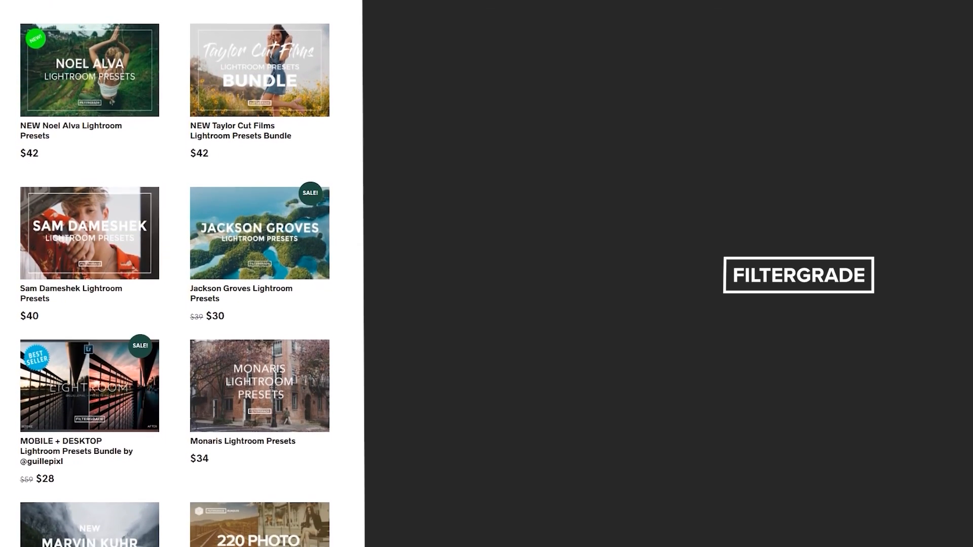
{"action": "scroll", "scroll_direction": "down", "scroll_amount": 3}
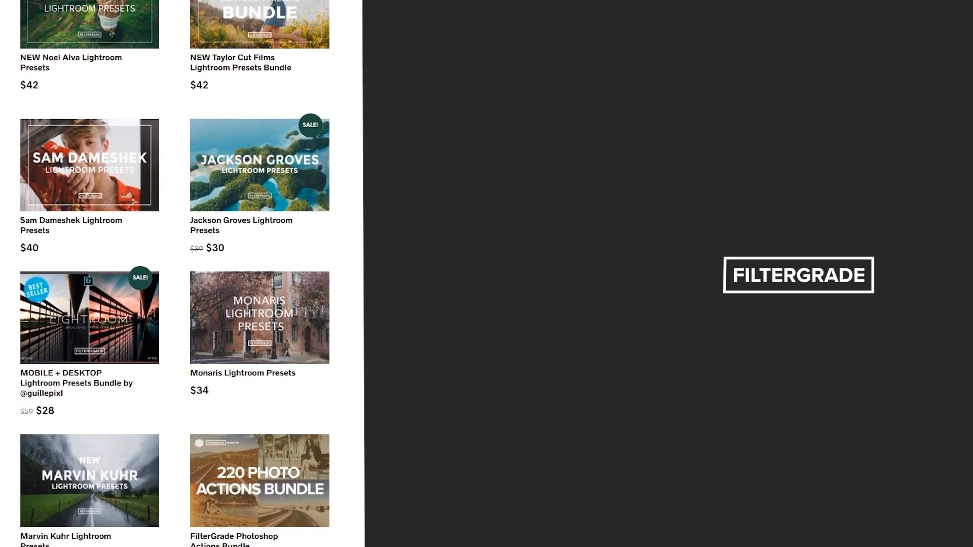
{"action": "scroll", "scroll_direction": "down", "scroll_amount": 3}
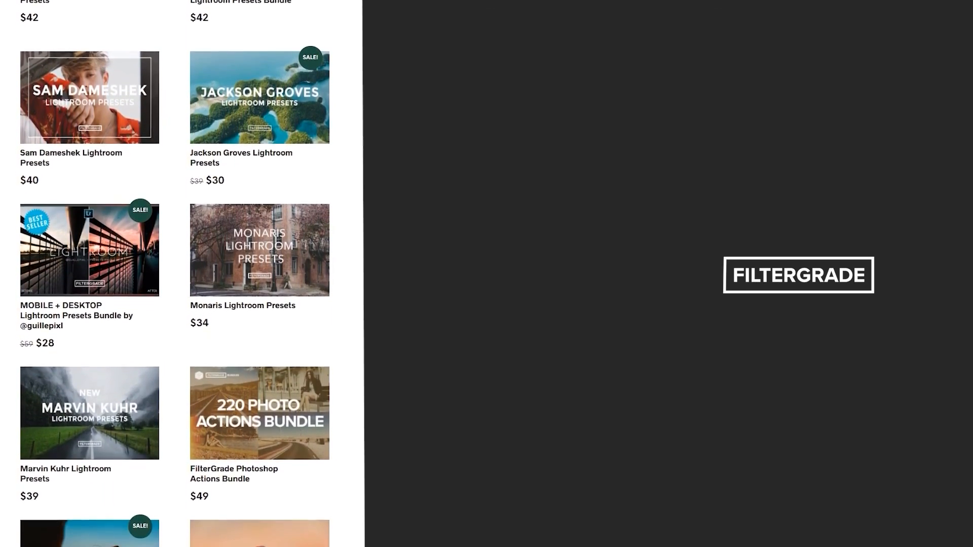
{"action": "scroll", "scroll_direction": "down", "scroll_amount": 3}
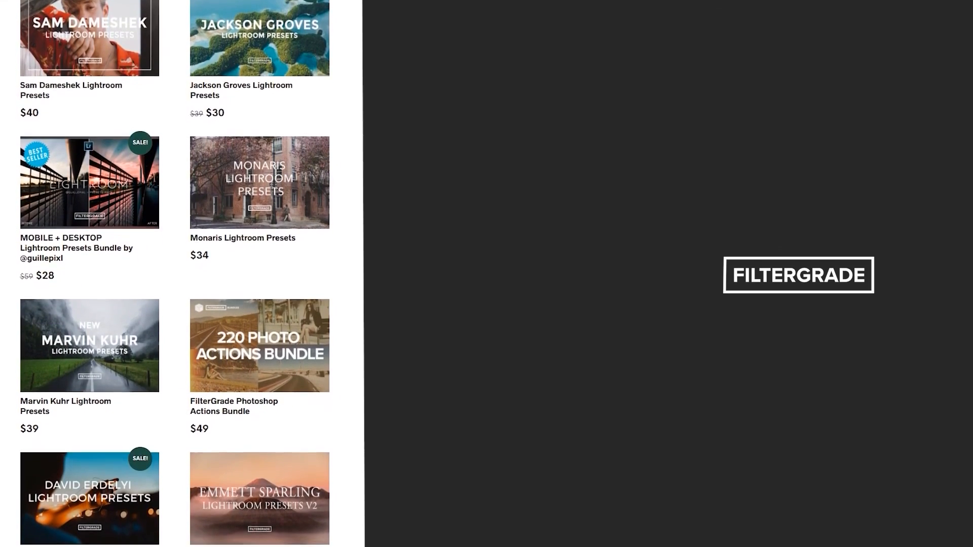